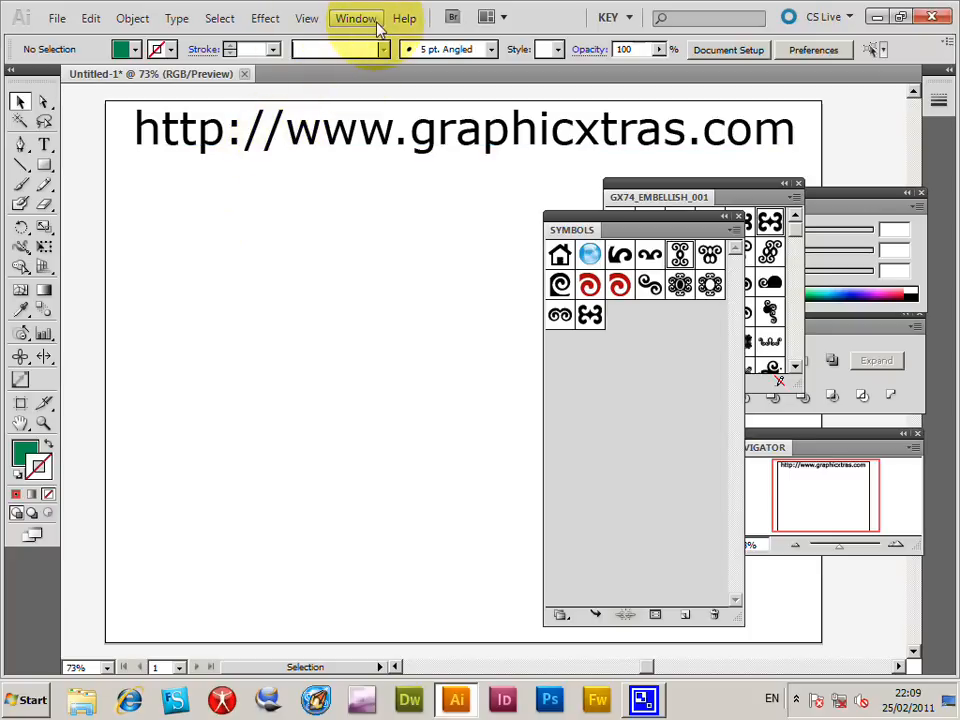
Spray about a dozen black spiral symbol instances across the left part of the artboard.
left_click(356, 18)
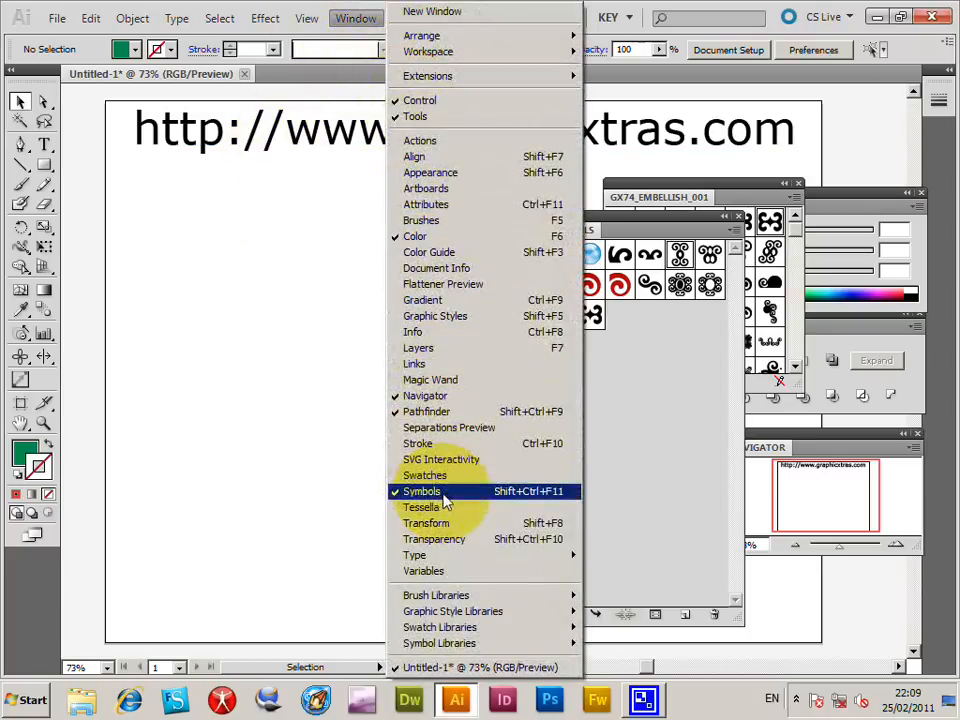
mouse_move(430, 508)
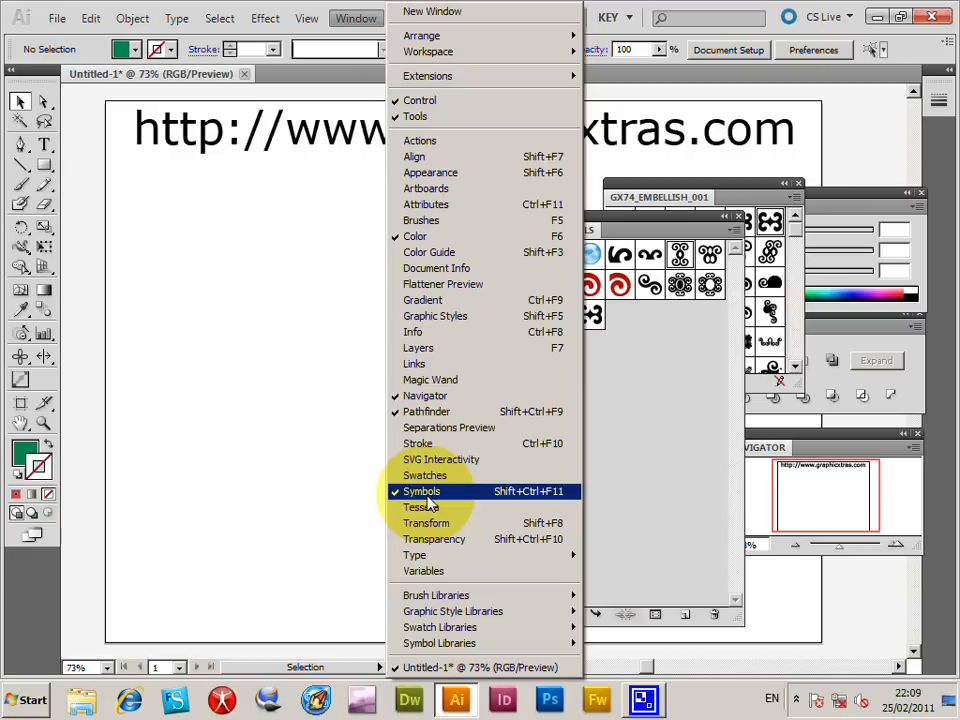
mouse_move(448, 428)
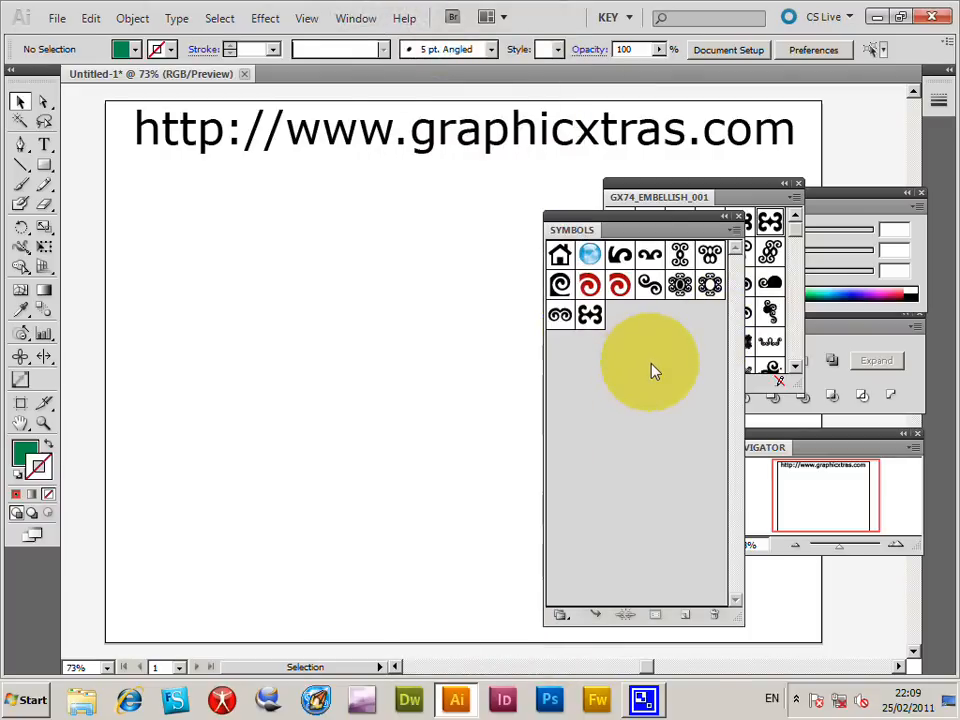
left_click_drag(650, 370, 664, 200)
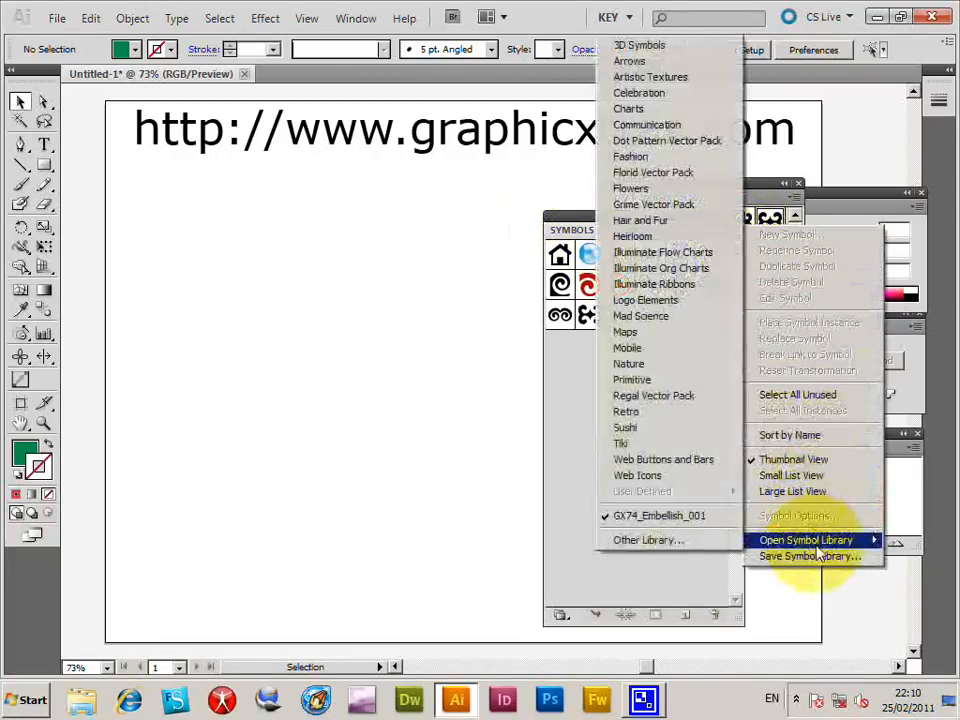
mouse_move(640, 492)
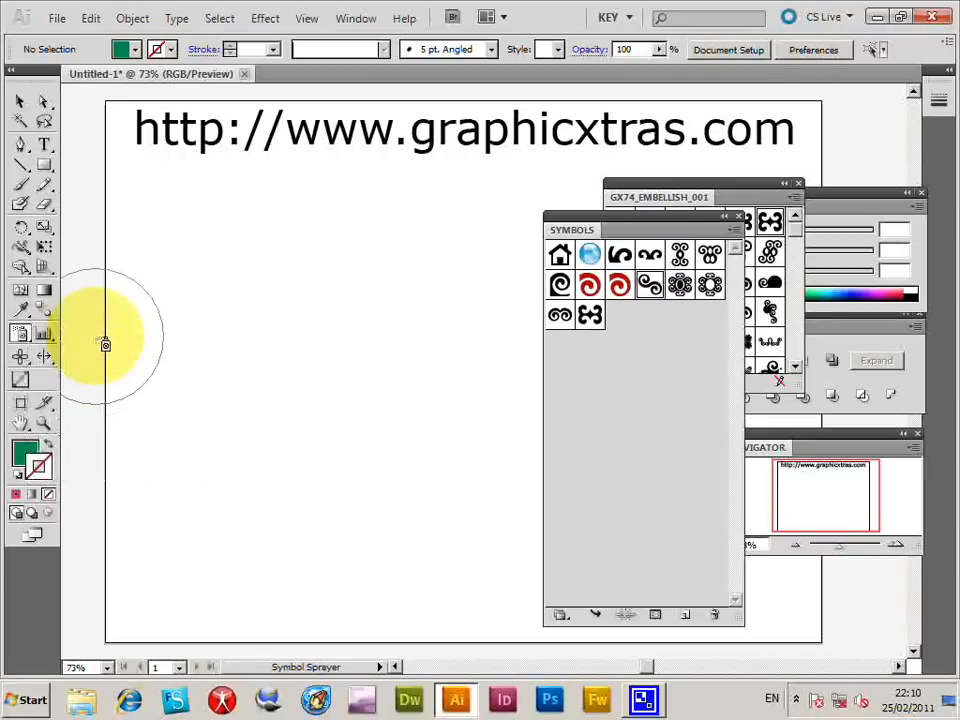
left_click_drag(104, 340, 200, 316)
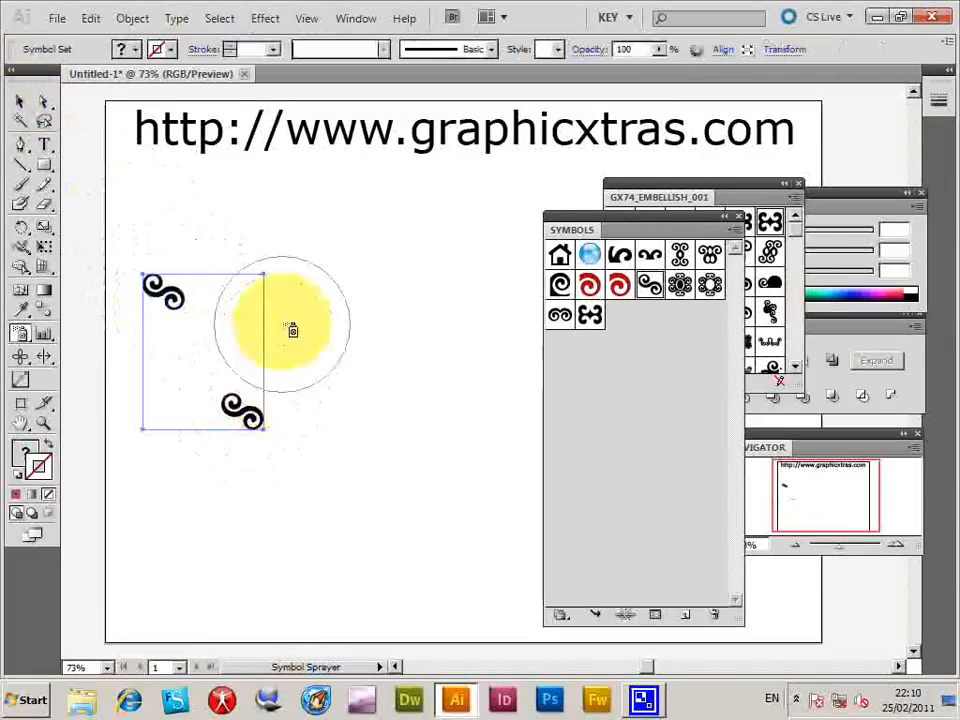
left_click_drag(292, 330, 350, 352)
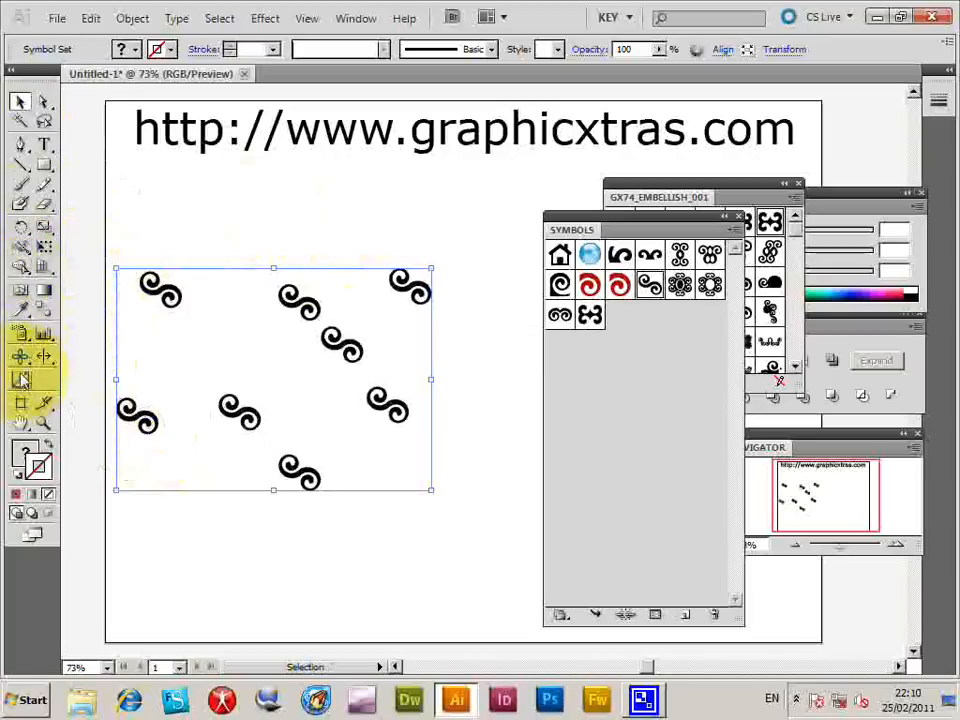
mouse_move(22, 336)
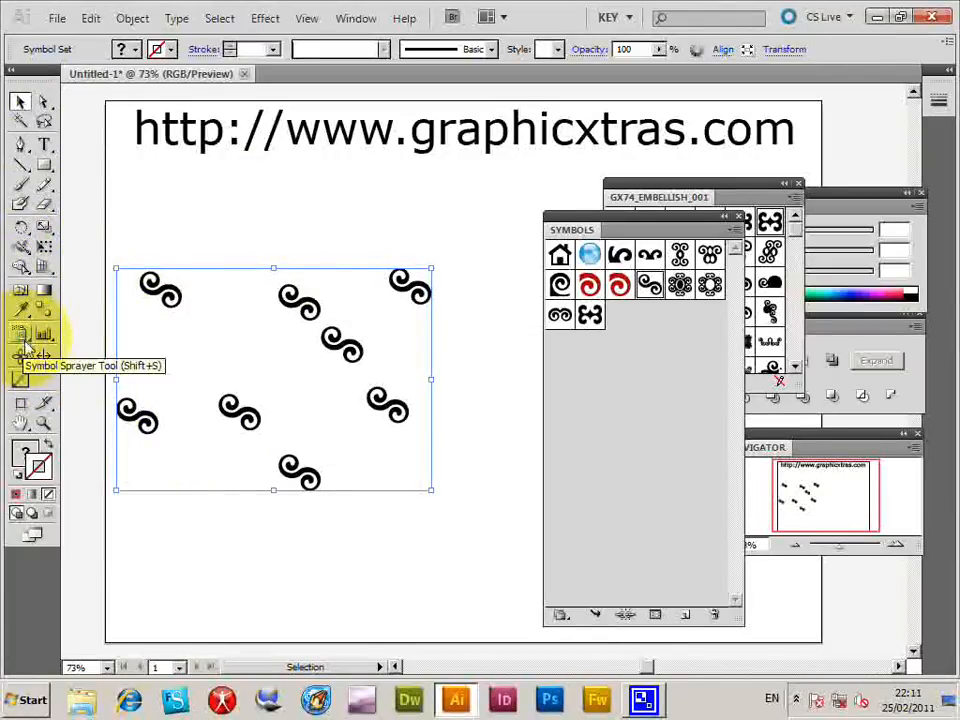
Switch from the Symbol Sprayer to the Symbol Sizer Tool via the toolbox flyout.
left_click(24, 336)
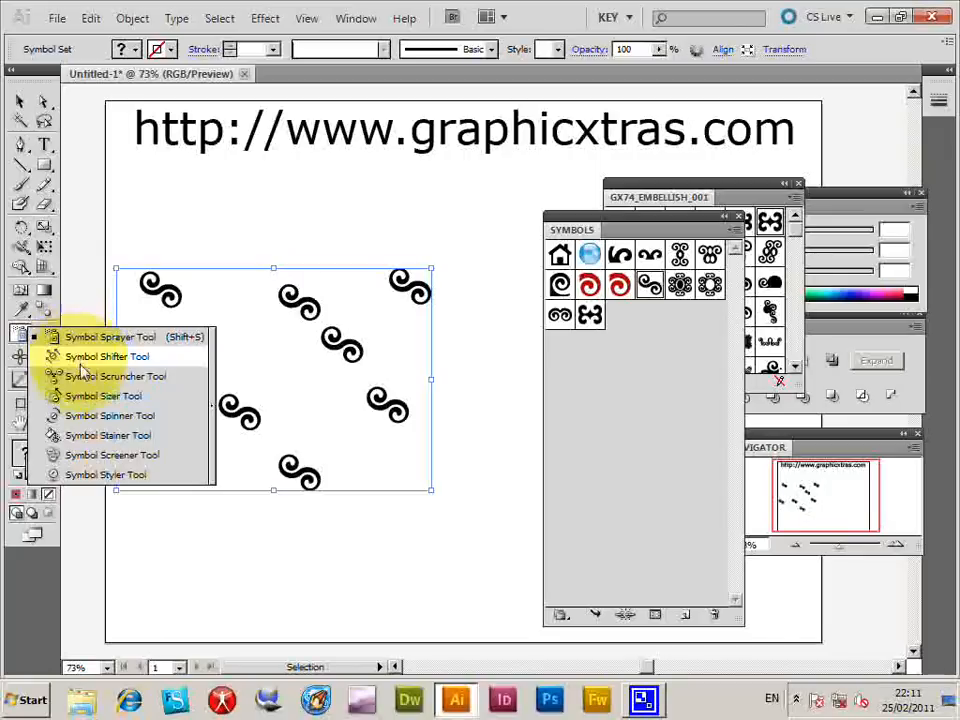
mouse_move(90, 414)
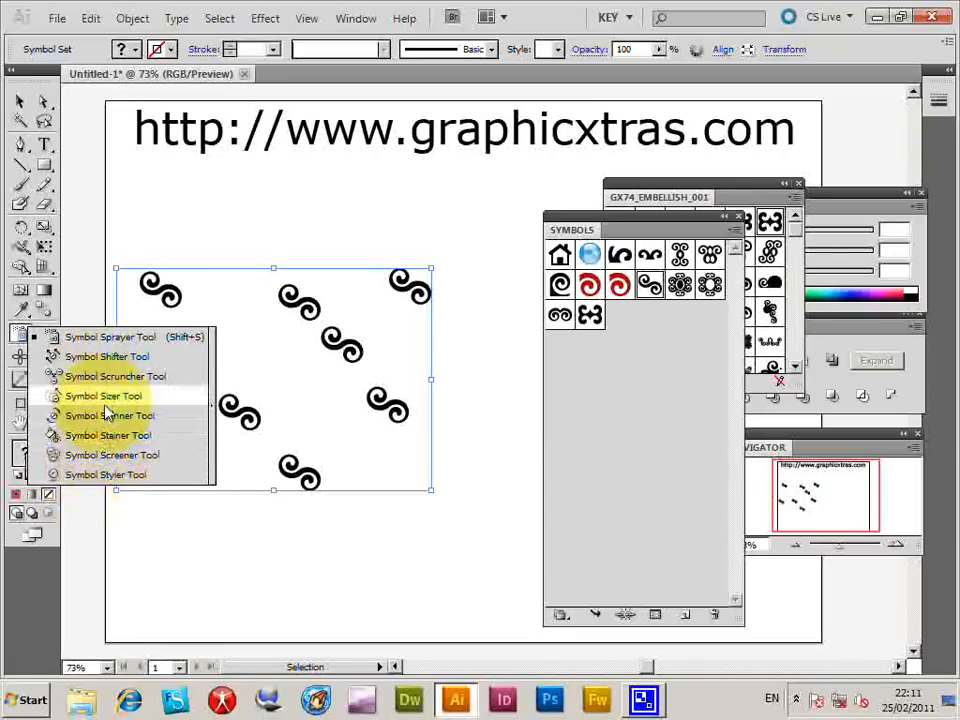
left_click(104, 396)
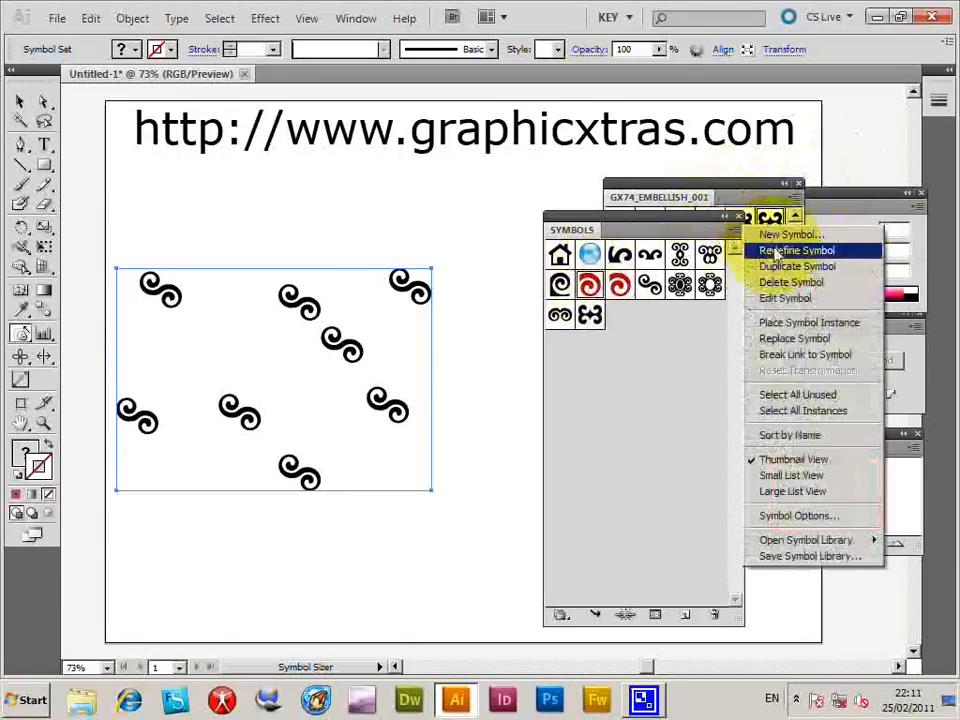
mouse_move(794, 338)
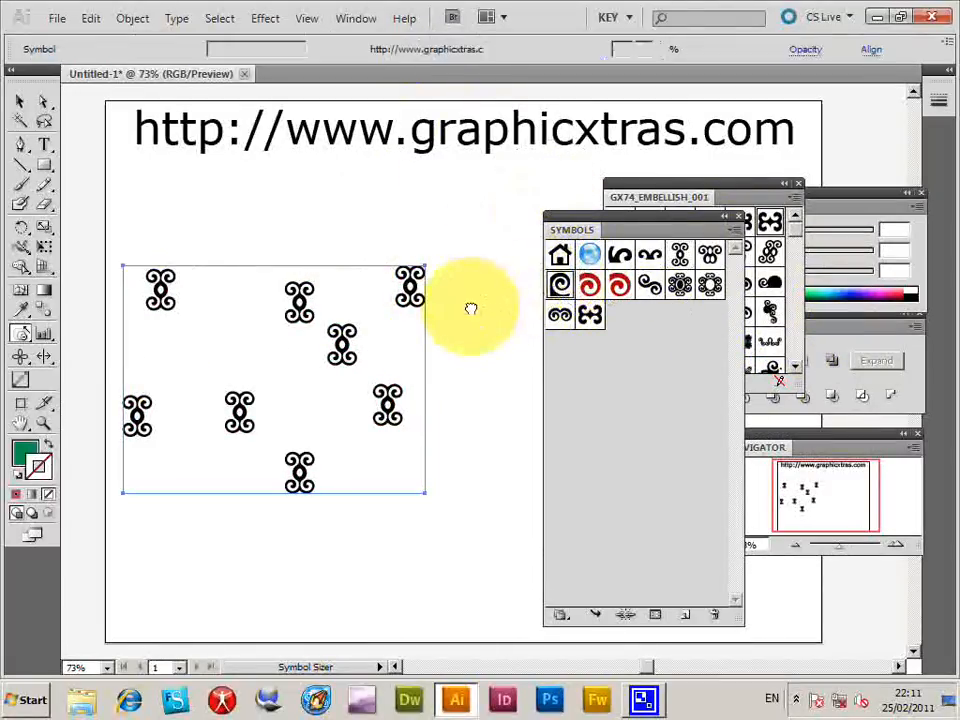
Place a red spiral symbol on the artboard and enter its definition editing, confirming the warning.
left_click(472, 308)
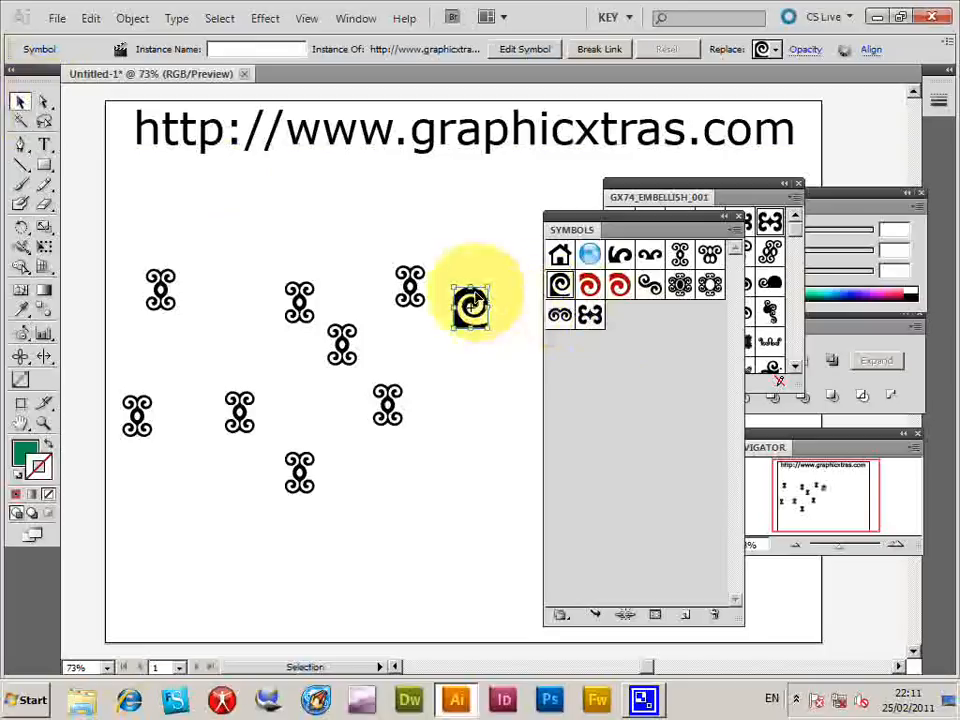
double_click(470, 304)
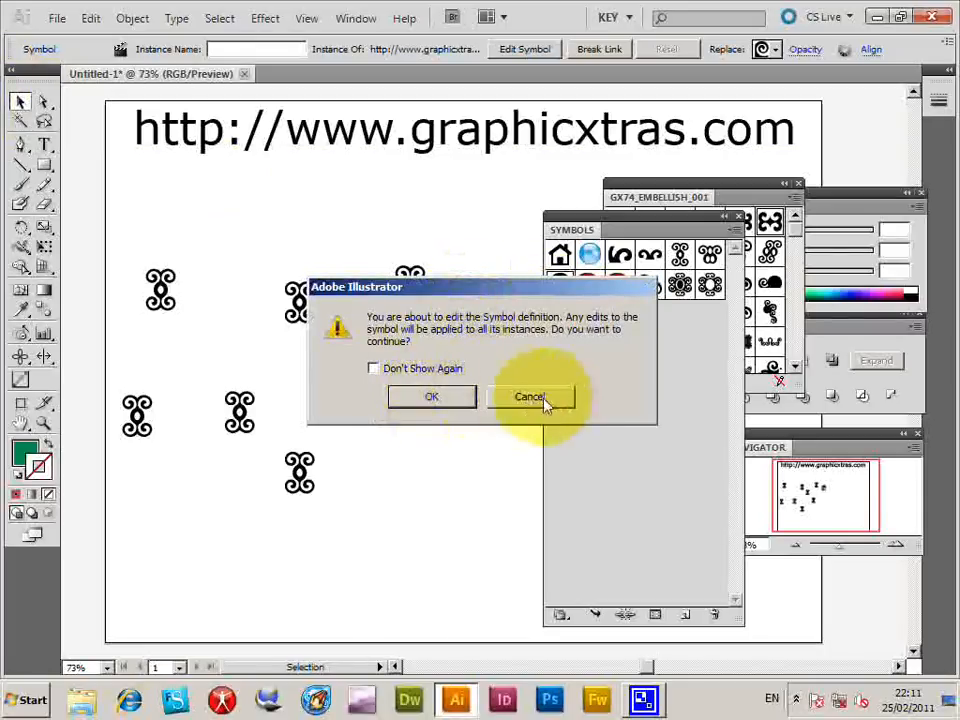
left_click(528, 396)
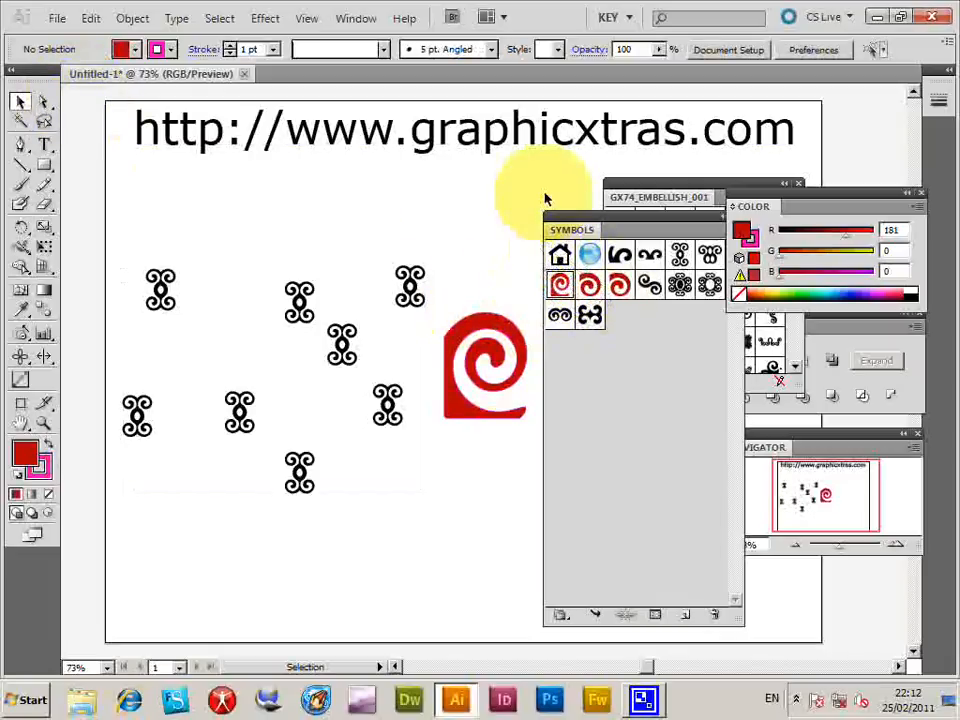
mouse_move(516, 210)
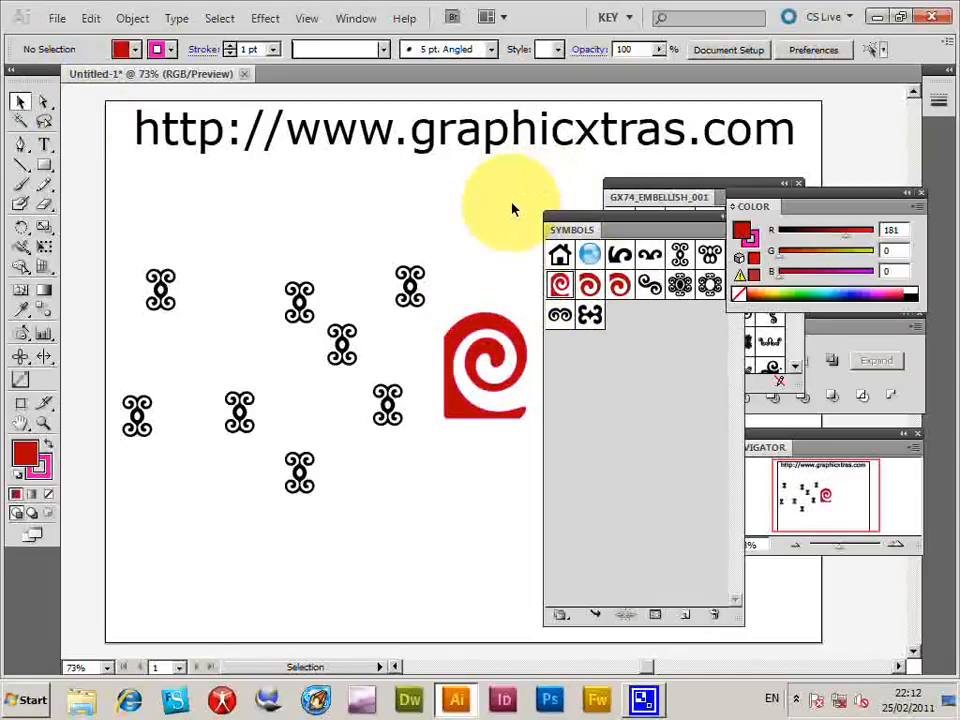